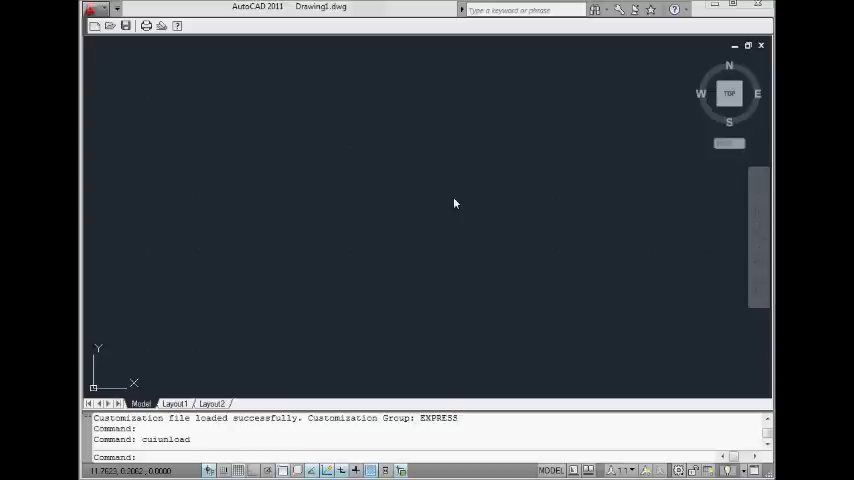
mouse_move(684, 64)
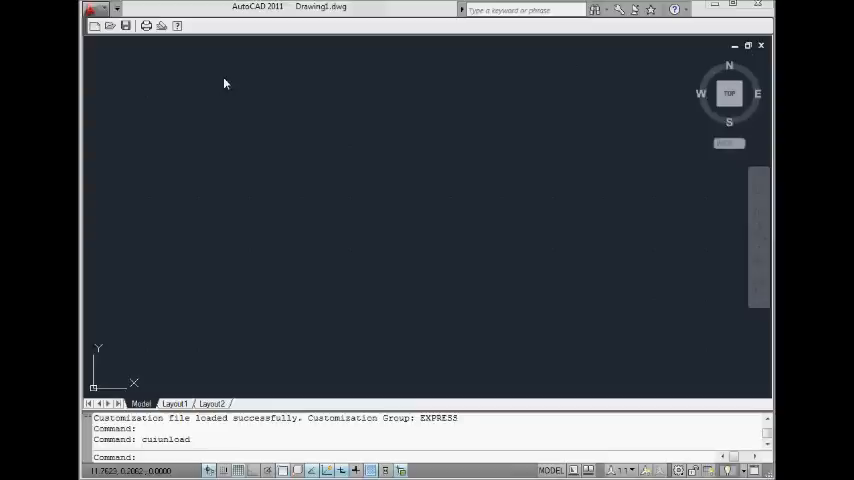
mouse_move(256, 24)
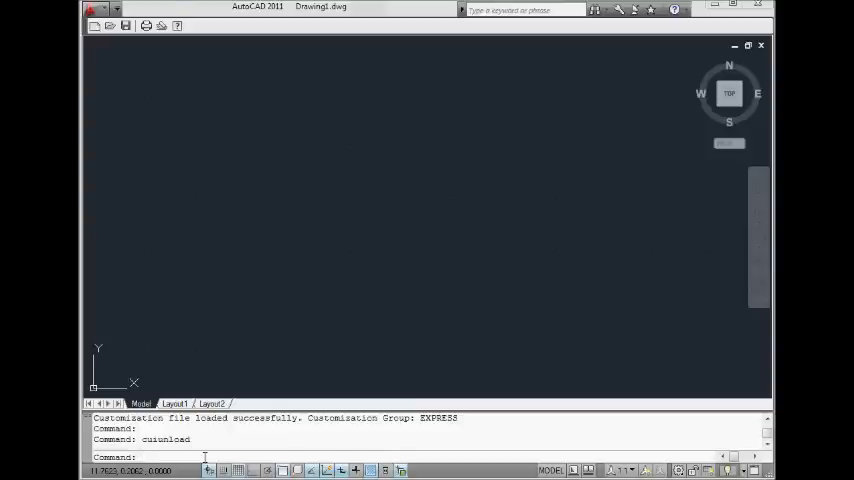
Run CUIUNLOAD to bring up the Load/Unload Customizations dialog with no groups loaded.
type("cuiunload")
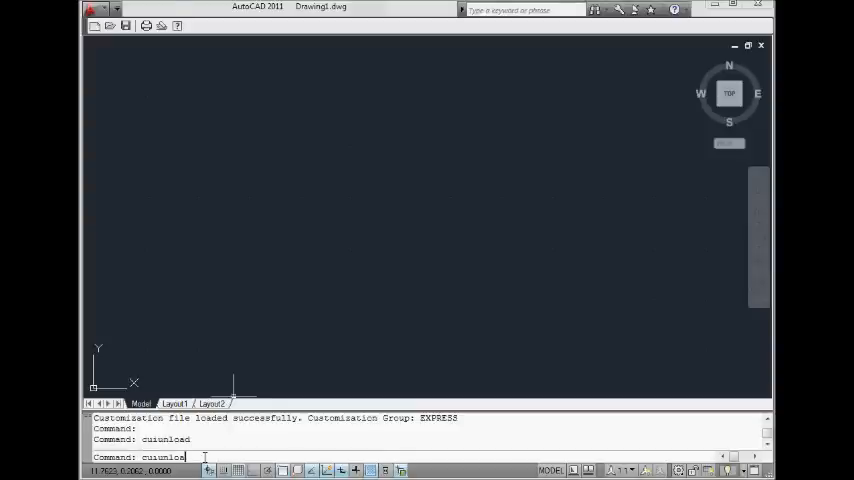
key("Enter")
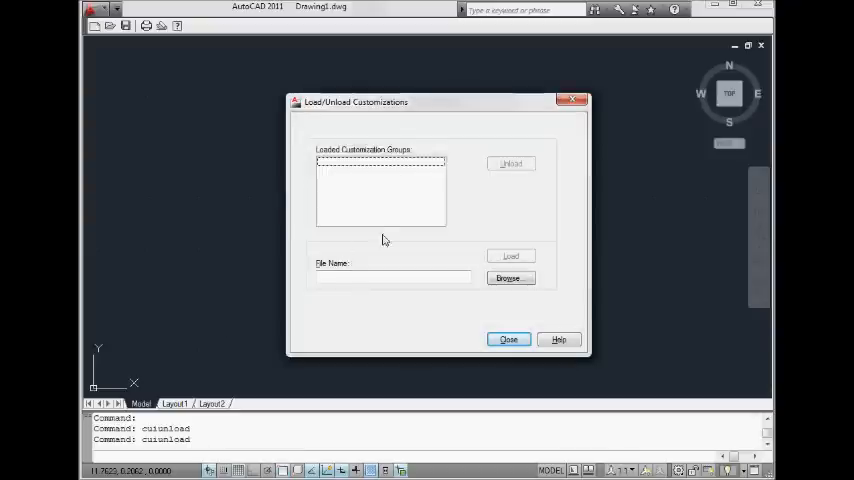
mouse_move(434, 290)
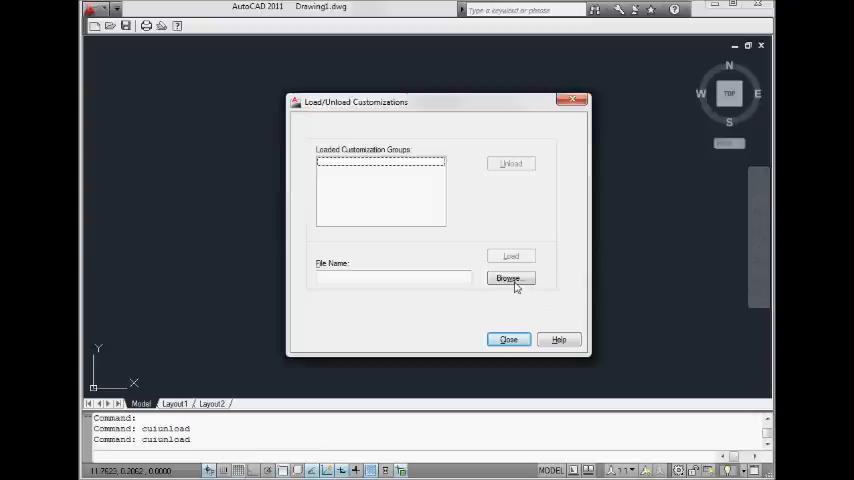
Browse to the Support folder and pick acad.CUIX as the customization file to load.
left_click(508, 278)
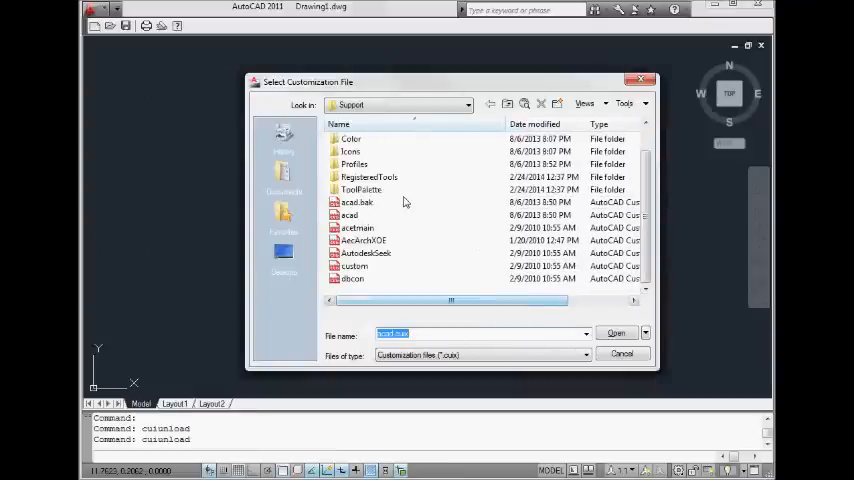
left_click(364, 240)
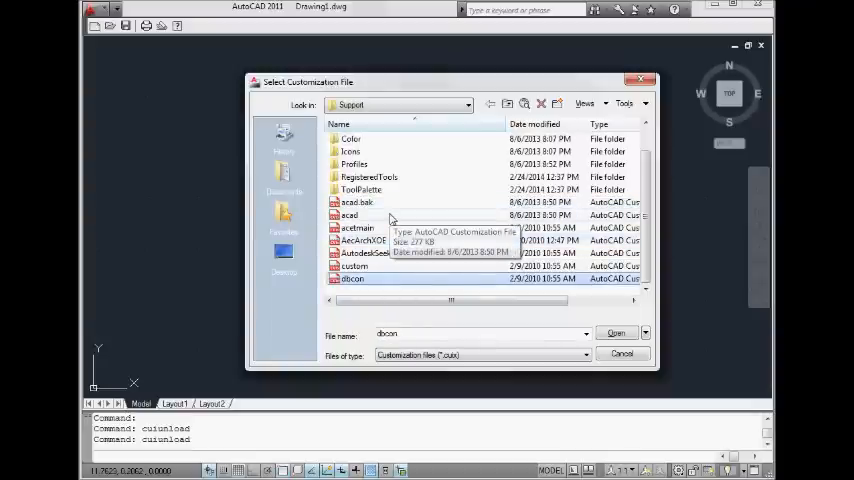
left_click(348, 216)
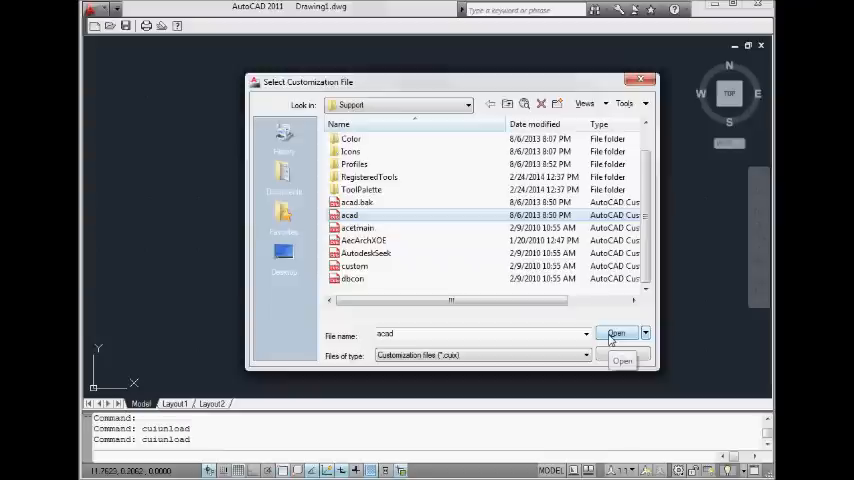
left_click(616, 332)
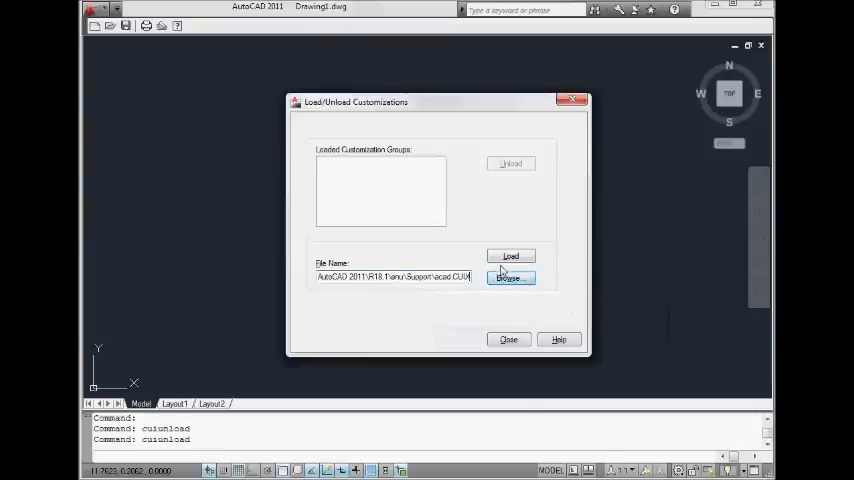
Load acad.CUIX so the ACAD, AUTODESKSEEK, CUSTOM and EXPRESS groups are listed as loaded.
left_click(510, 256)
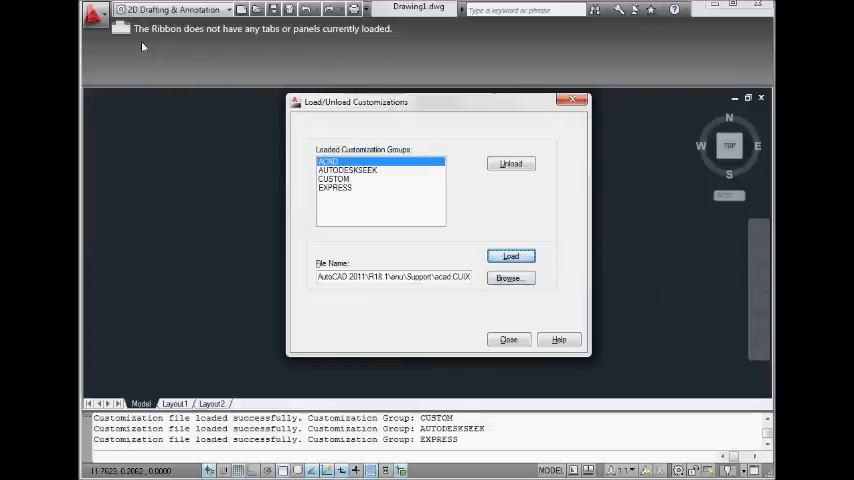
mouse_move(144, 52)
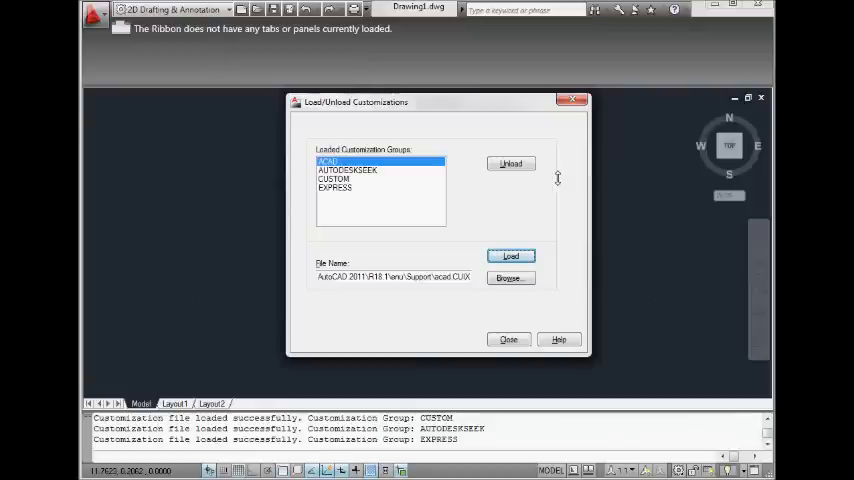
mouse_move(352, 56)
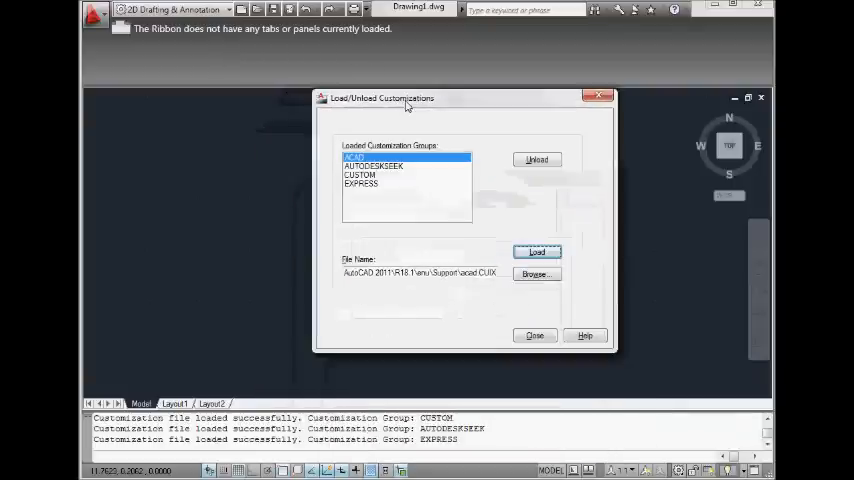
Review the loaded groups and close the dialog, restoring the ribbon tabs and panels.
left_click_drag(404, 98, 368, 112)
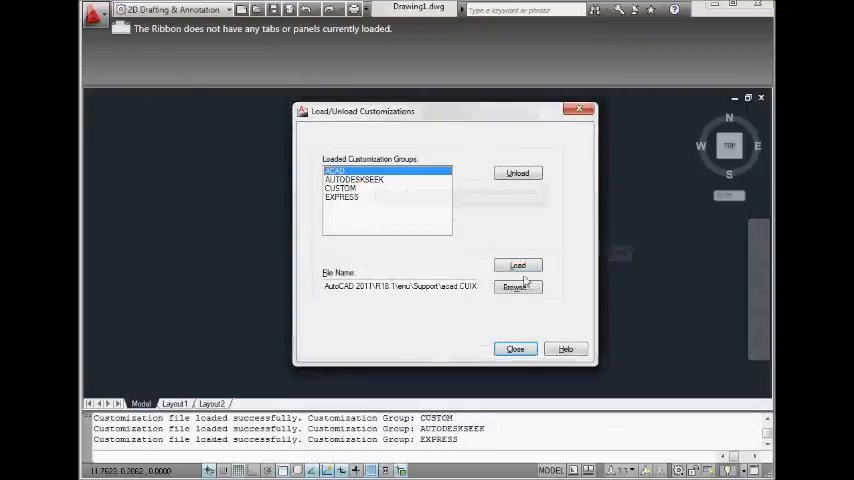
mouse_move(384, 180)
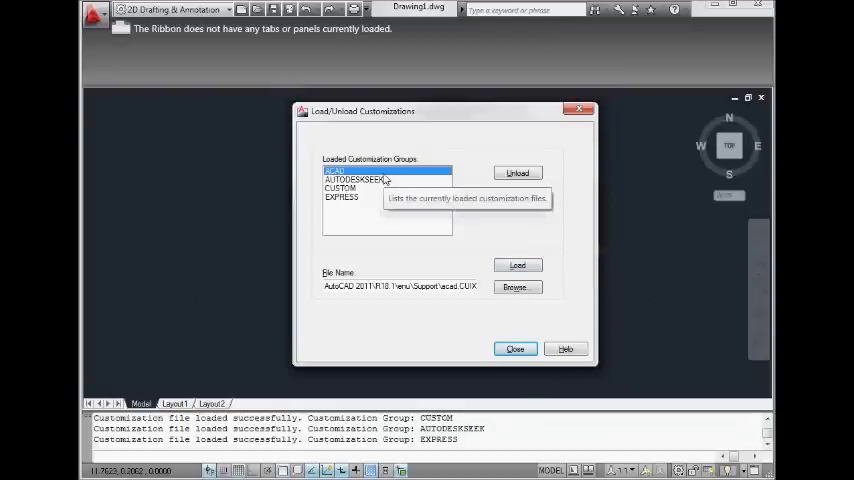
left_click(352, 180)
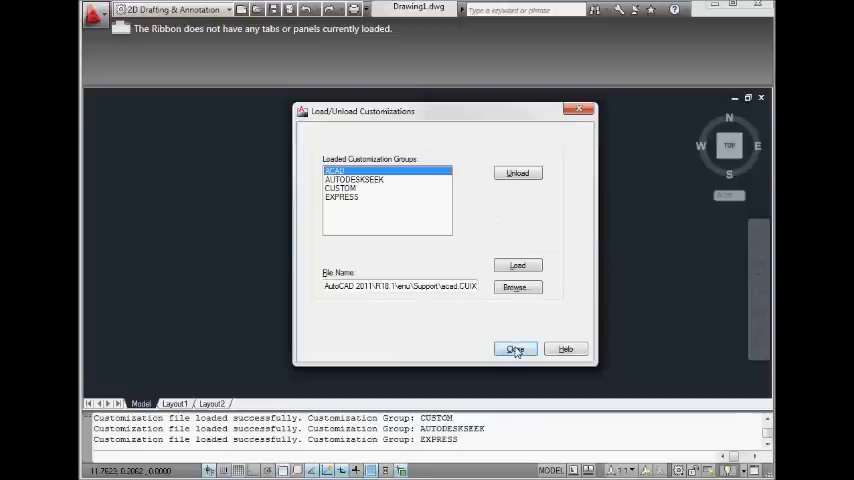
left_click(516, 348)
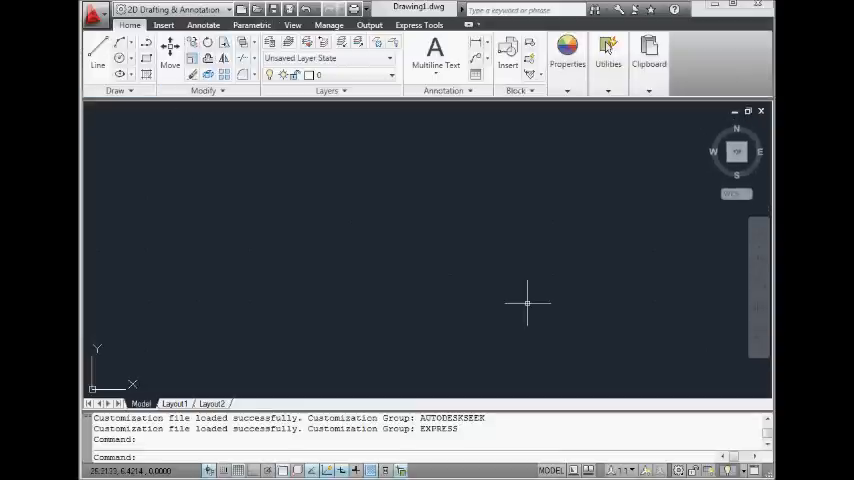
mouse_move(382, 120)
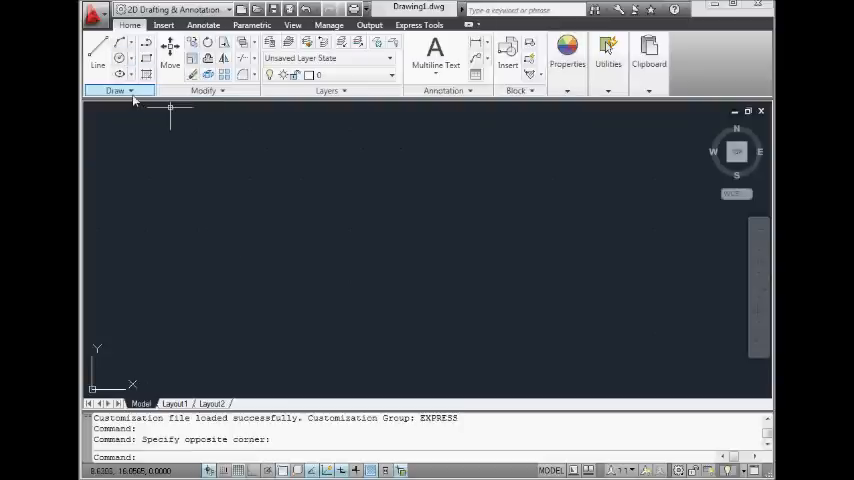
Expand the Home tab's Properties and Utilities panels to confirm the ribbon works.
left_click(568, 50)
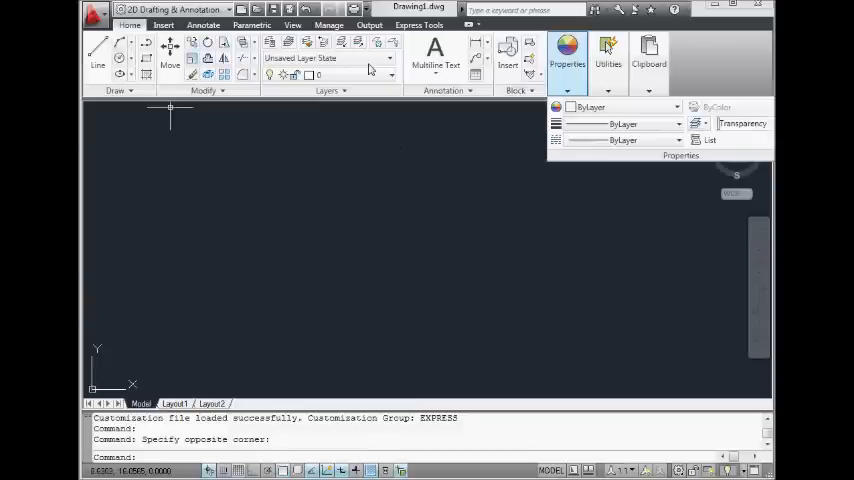
left_click(608, 60)
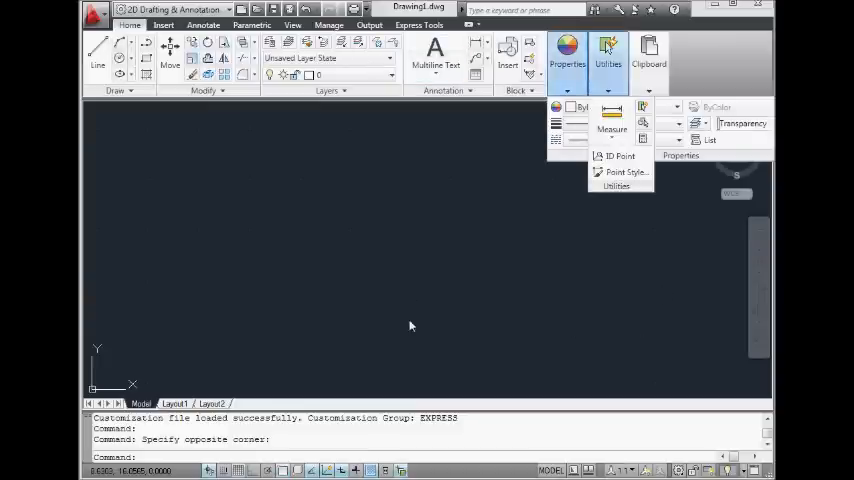